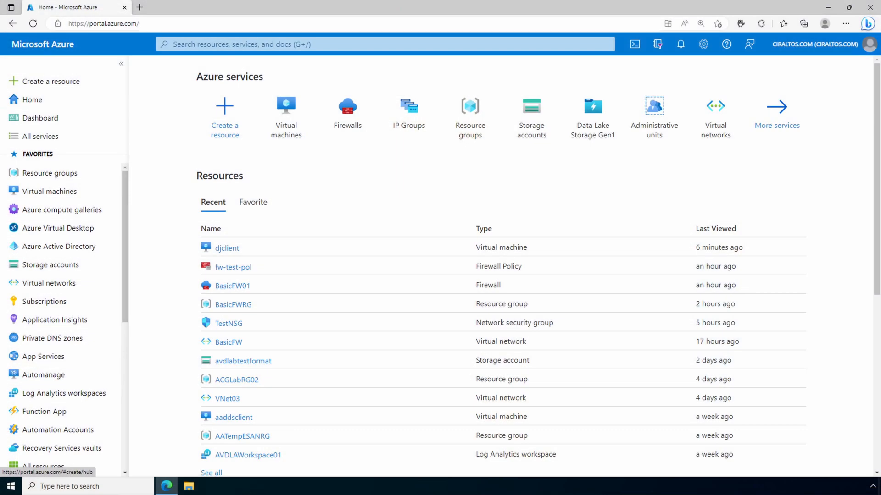
# Step: Search the portal for 'ip gr' and open the IP Groups service
pyautogui.click(384, 44)
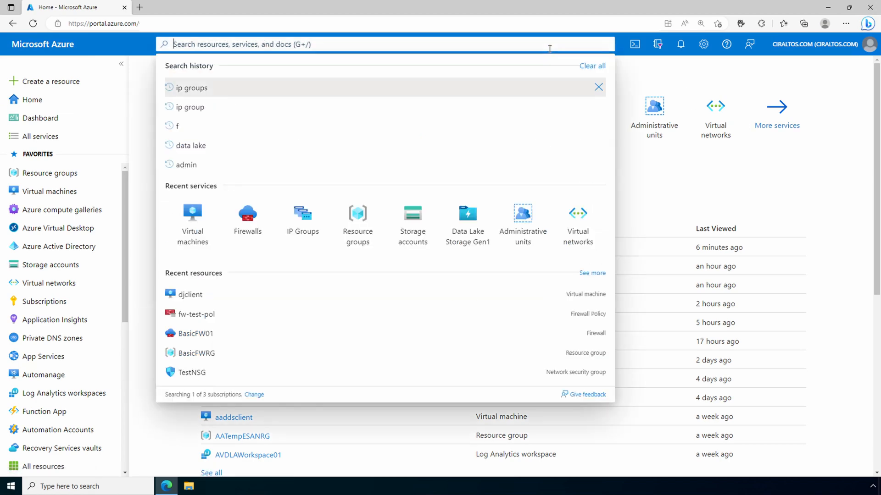
pyautogui.write('ip group')
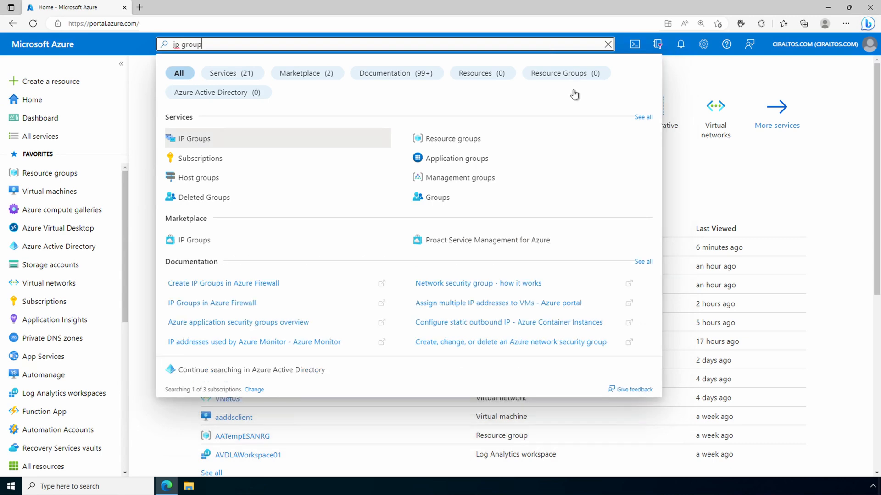
pyautogui.click(193, 138)
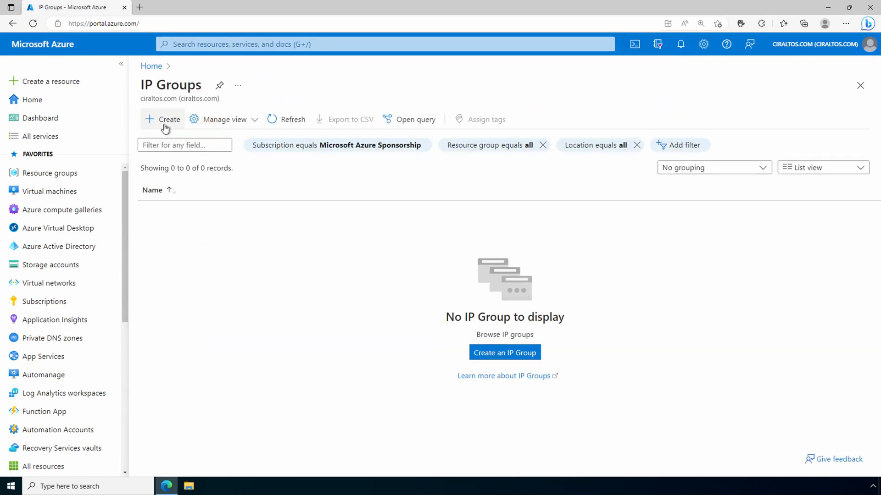
# Step: Start a new IP group named DNSOut in BasicFWRG, region East US
pyautogui.click(162, 119)
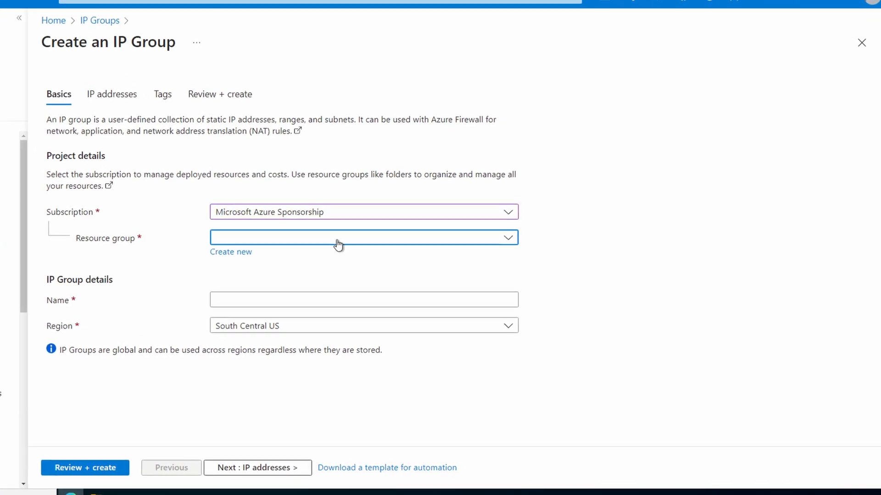
pyautogui.click(363, 238)
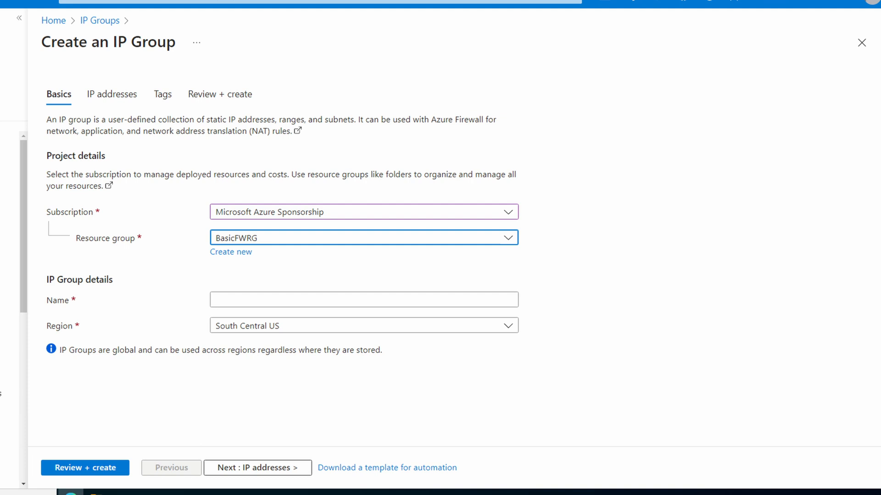
pyautogui.write('DNSOut')
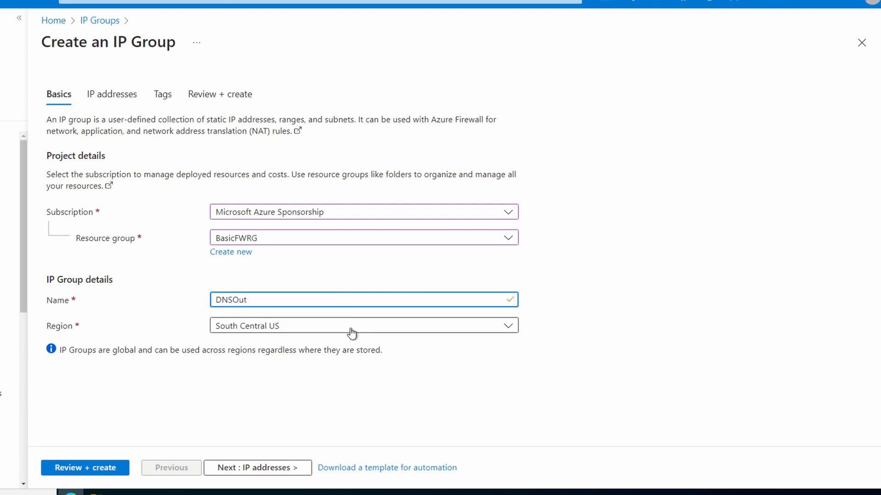
pyautogui.click(363, 326)
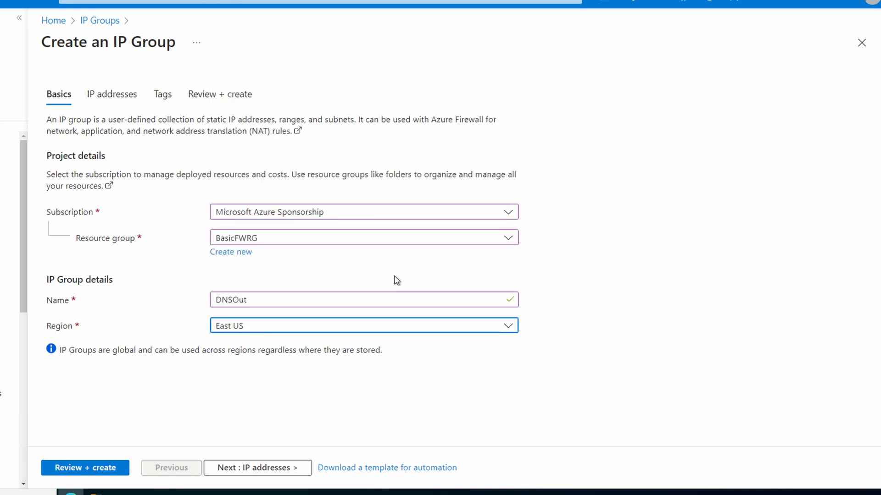
pyautogui.click(257, 468)
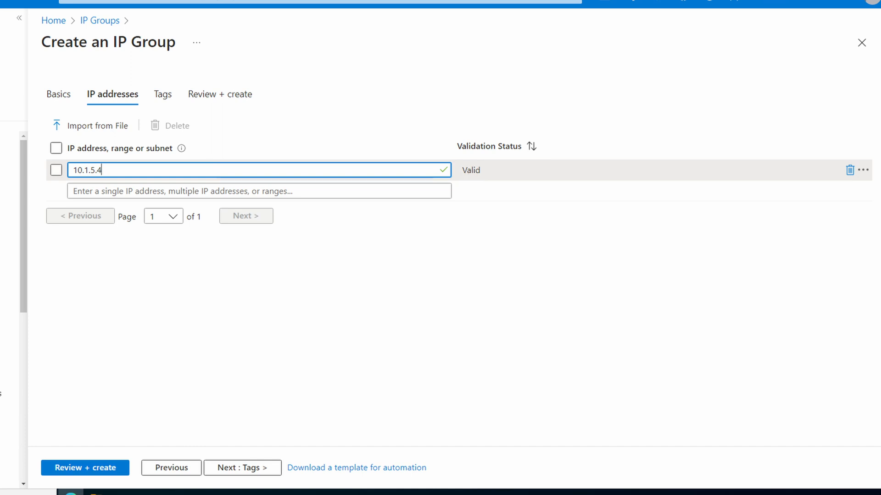
# Step: Give DNSOut the address 10.1.7.0/28, validate it, and create the group
pyautogui.write('10.1.7.0/28')
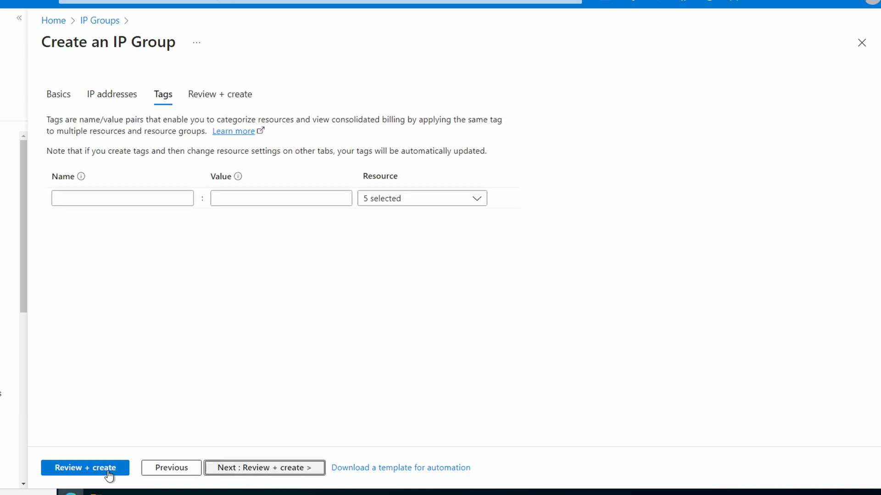
pyautogui.click(85, 468)
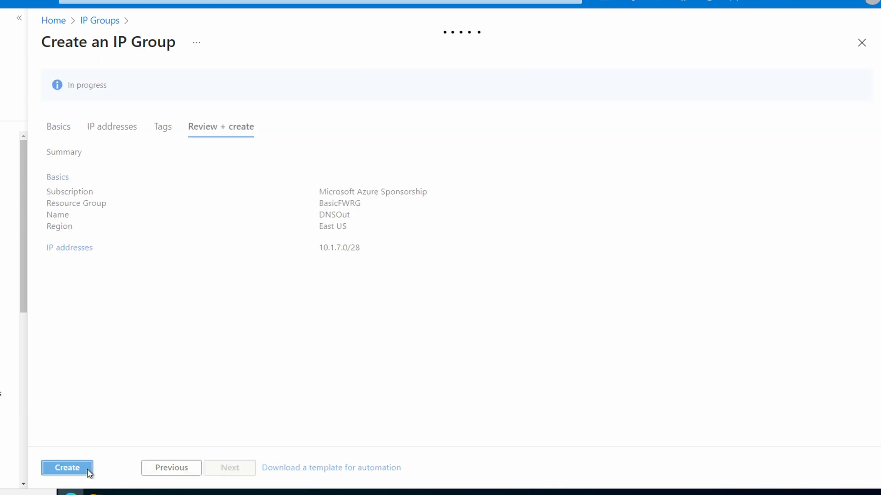
pyautogui.click(67, 467)
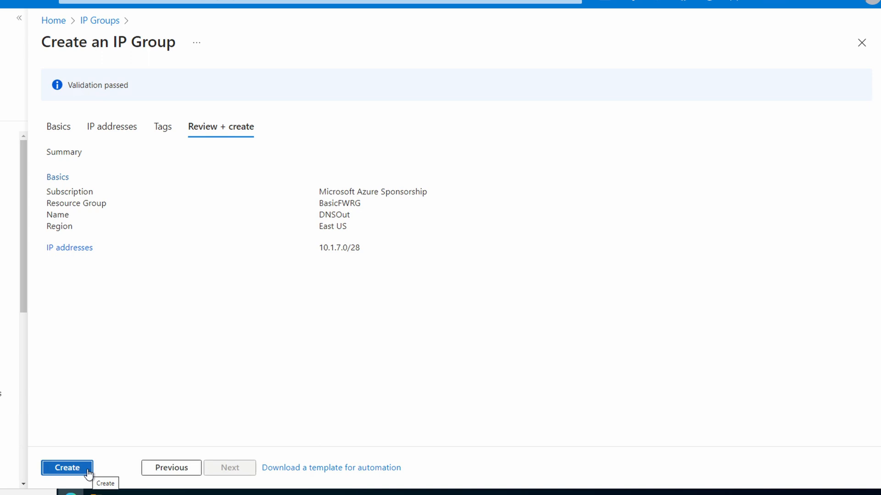
pyautogui.click(66, 467)
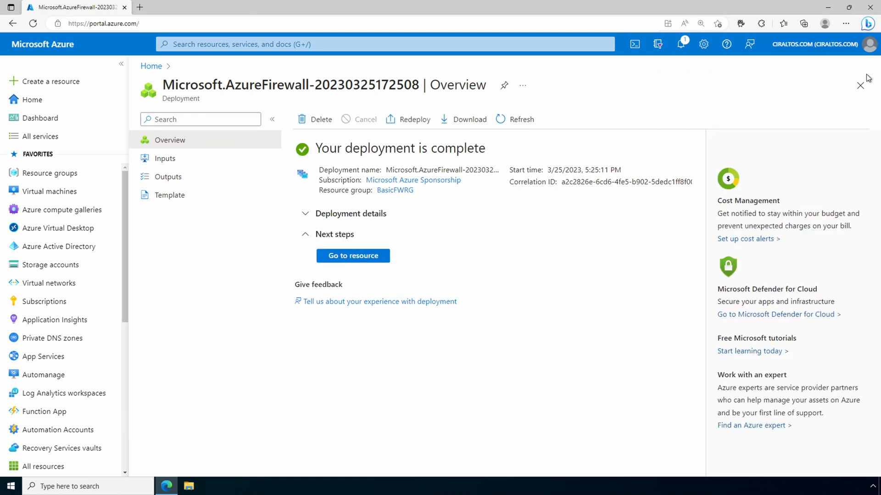
# Step: Start IP group WebOut in BasicFWRG, region Central US, and reach address entry
pyautogui.click(385, 45)
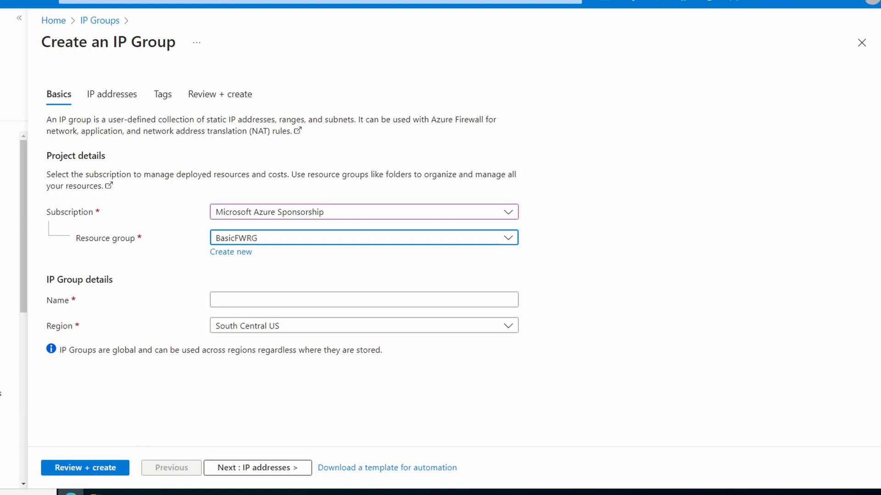
pyautogui.moveTo(764, 360)
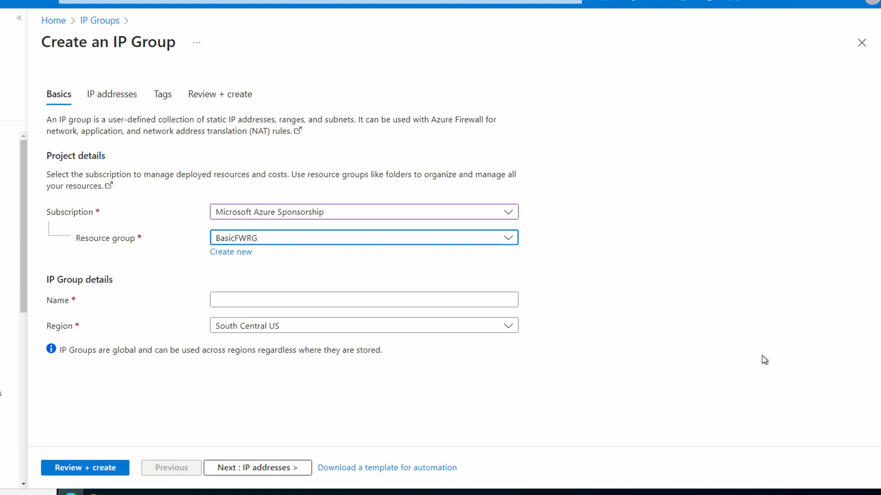
pyautogui.write('WebOut')
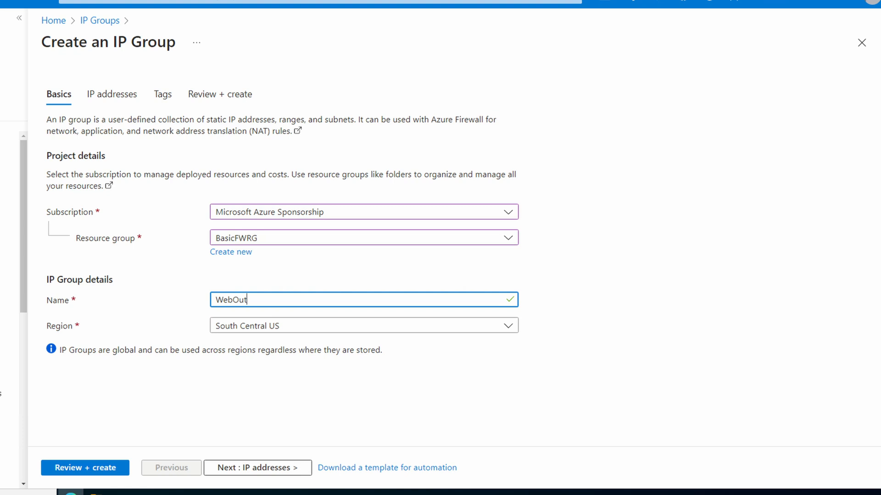
pyautogui.click(508, 326)
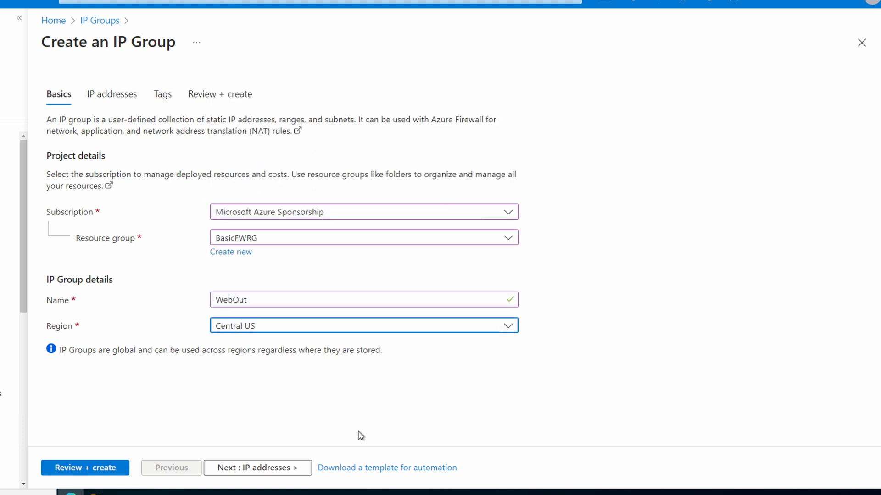
pyautogui.click(257, 468)
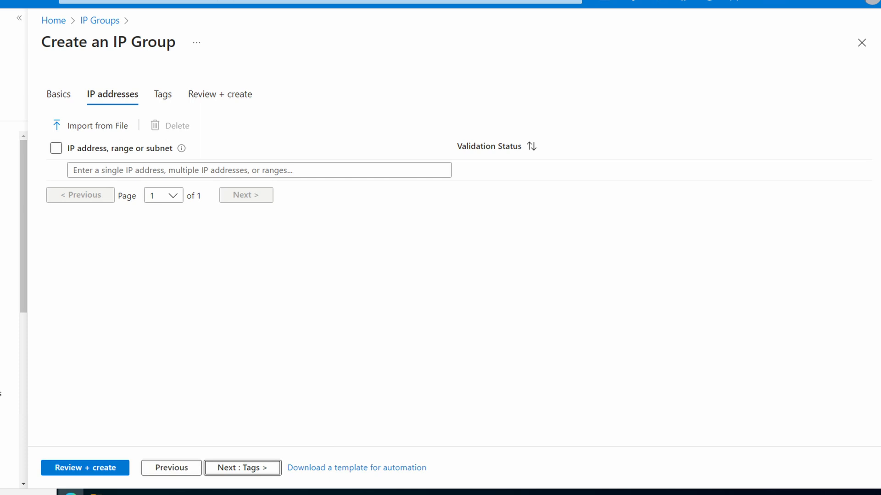
# Step: Add 10.100.0.0/16 and 10.30.1.0-10.30.1.125 to WebOut, then review and create it
pyautogui.write('10.100.0.0/16')
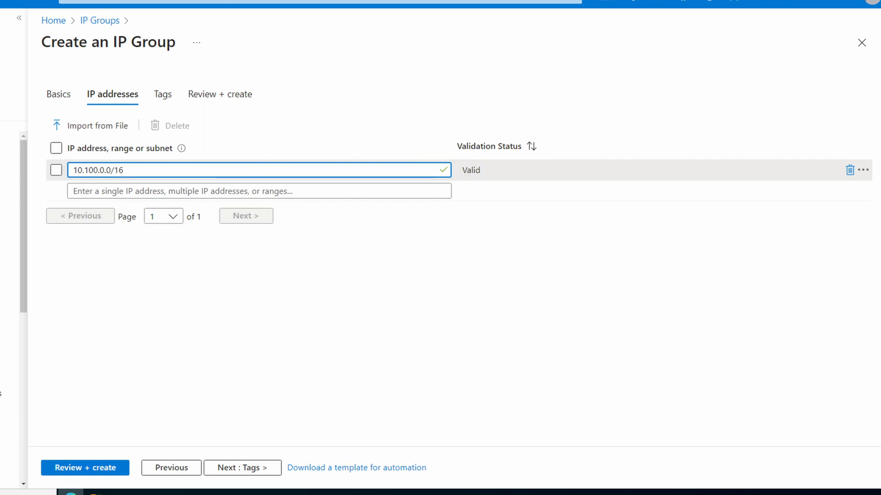
pyautogui.write('10.30.1.0-10.30.1.125')
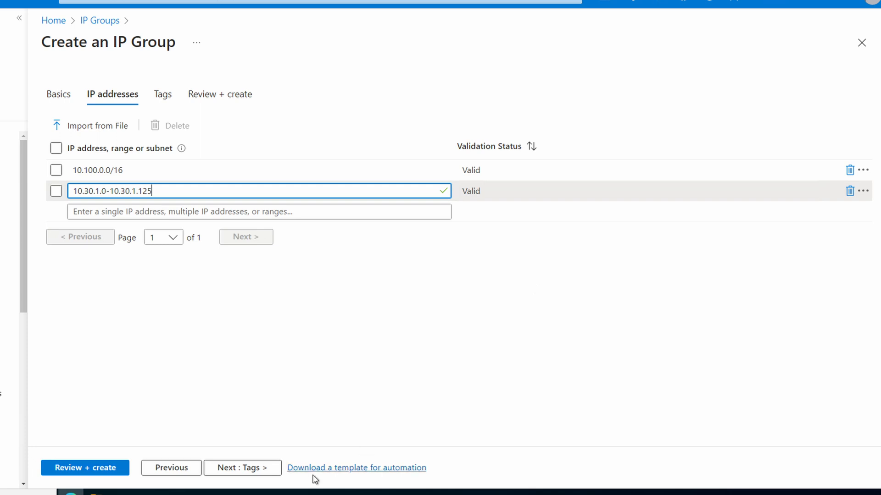
pyautogui.click(242, 467)
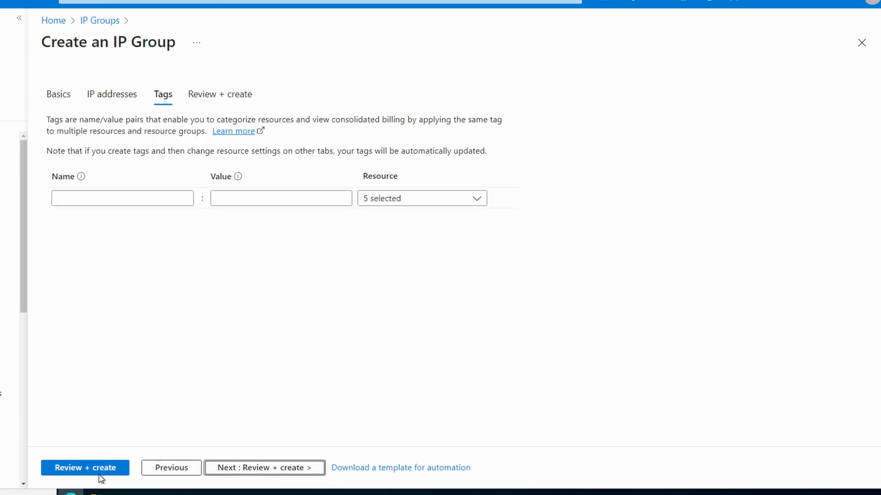
pyautogui.click(85, 468)
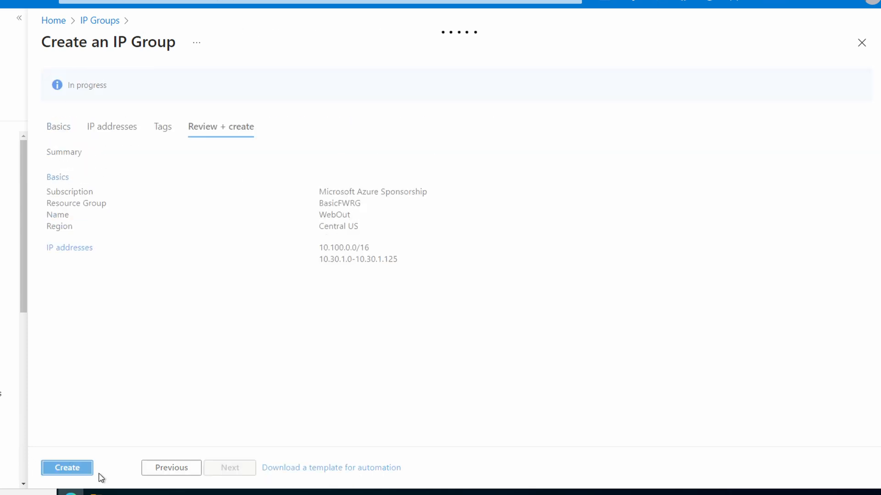
pyautogui.click(67, 468)
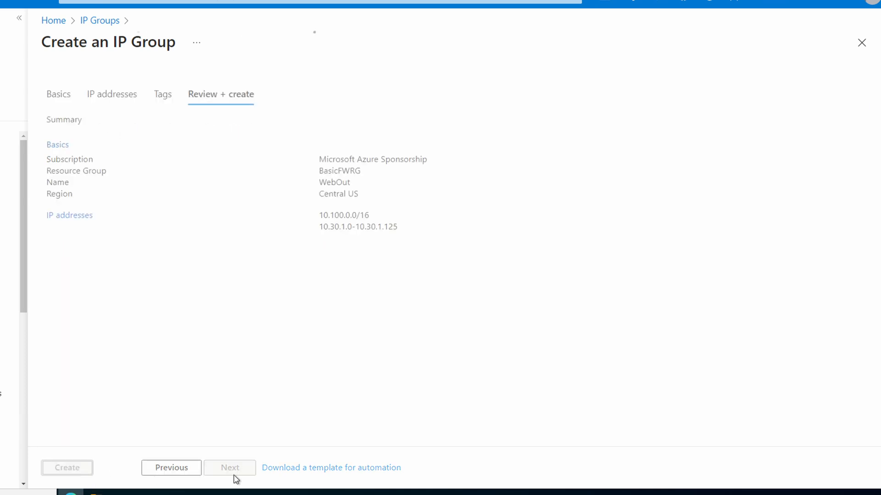
pyautogui.click(66, 468)
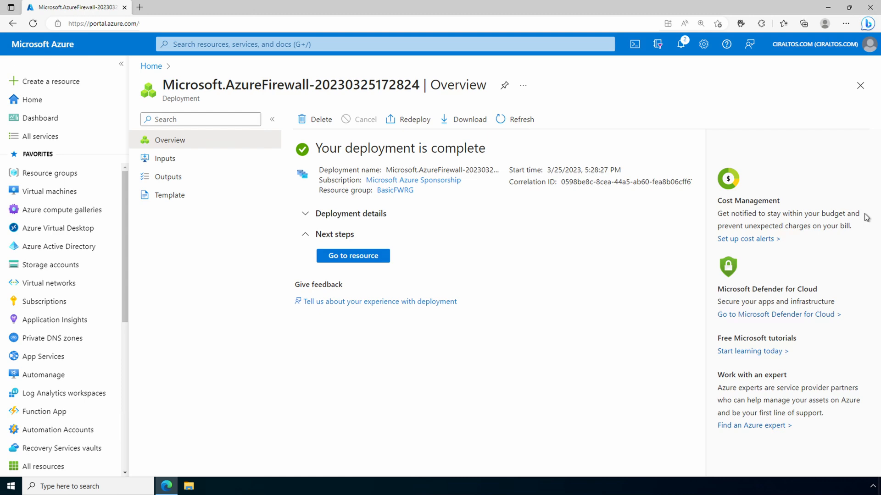
# Step: From firewall BasicFW01, open the fw-test-pol policy's Network rules page
pyautogui.click(353, 256)
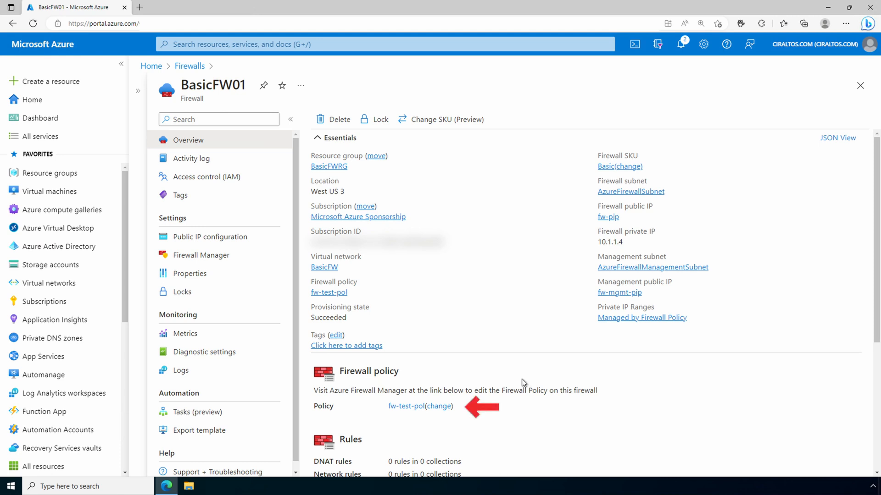
pyautogui.click(406, 406)
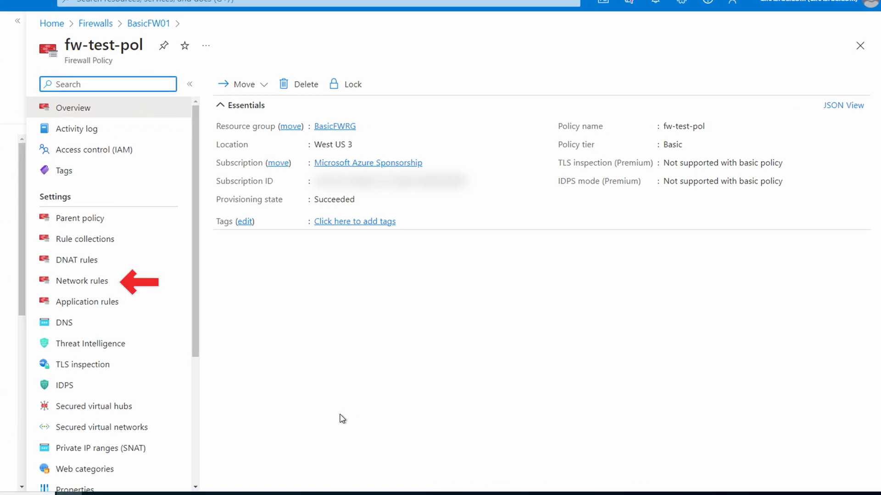
pyautogui.click(82, 280)
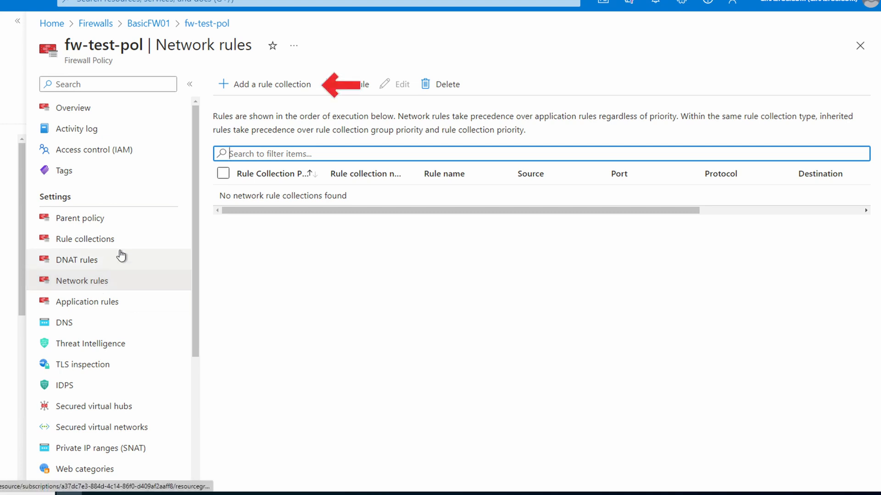
# Step: Draft network rule collection NETCOL1, priority 600, in DefaultNetworkRuleCollectionGroup
pyautogui.click(264, 84)
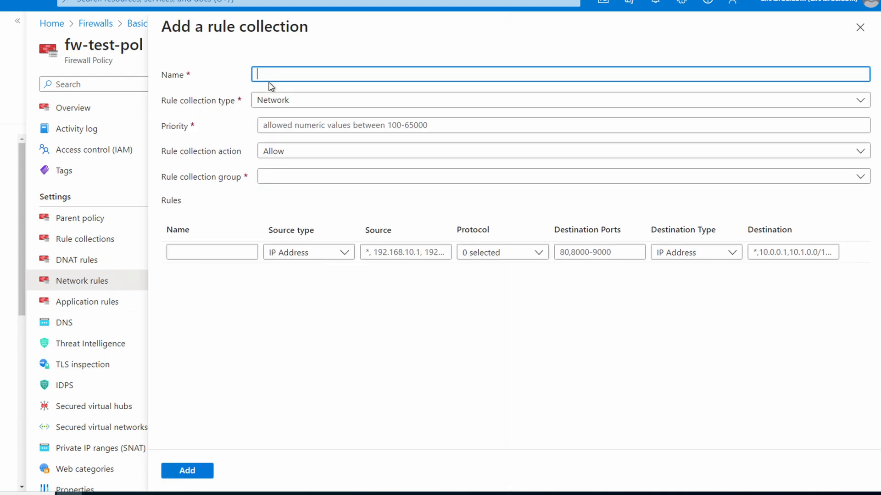
pyautogui.write('NETCOL1')
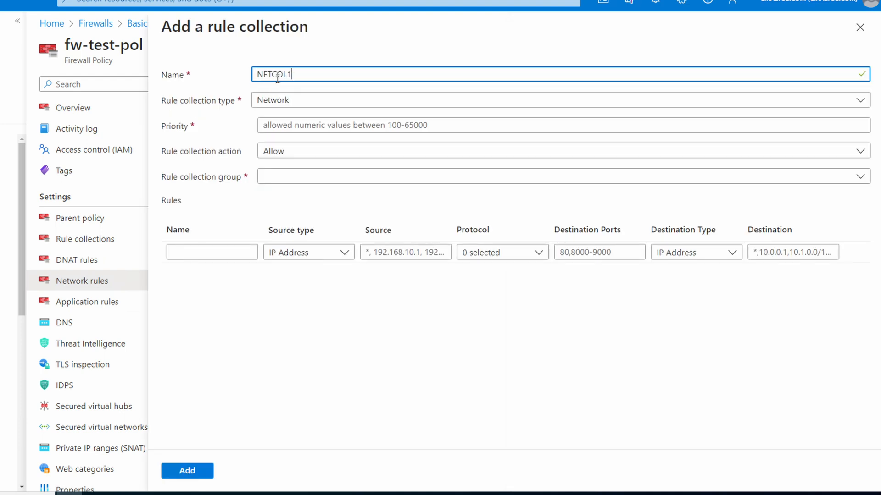
pyautogui.write('600')
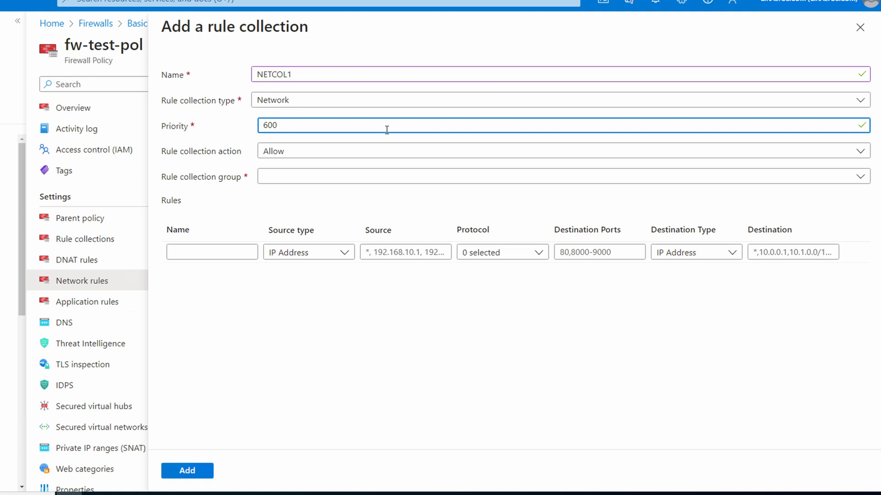
pyautogui.click(562, 176)
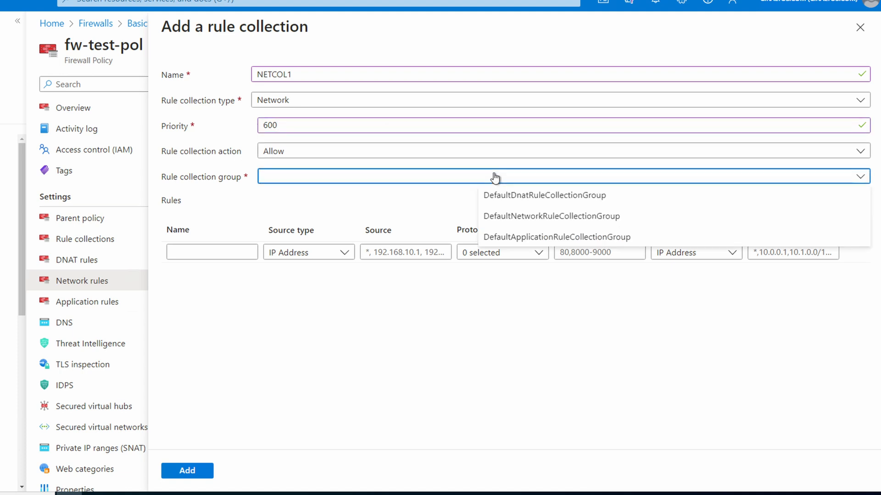
pyautogui.click(550, 216)
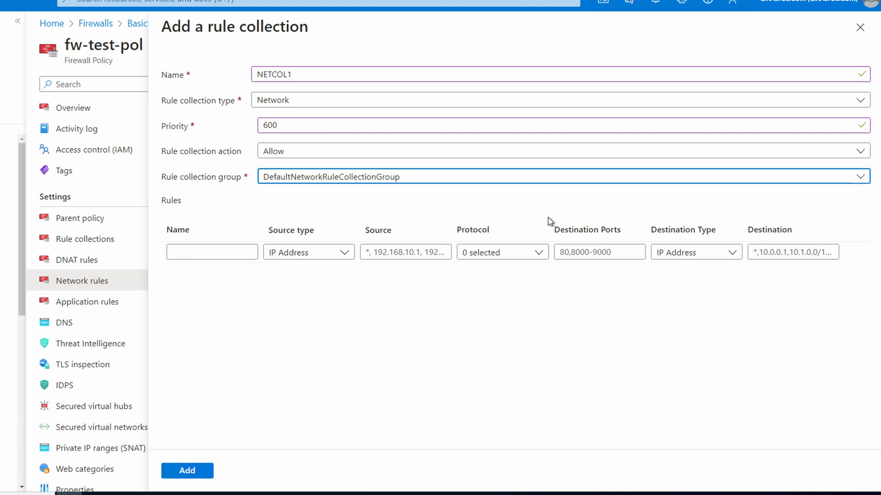
pyautogui.click(212, 252)
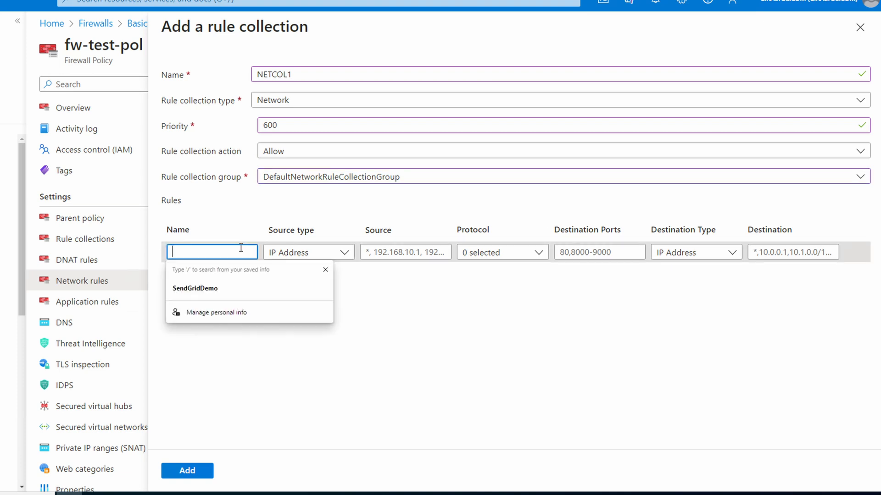
# Step: Add rule DNSOut: source IP group DNSOut, TCP port 53, any destination, and submit NETCOL1
pyautogui.write('DNSOut')
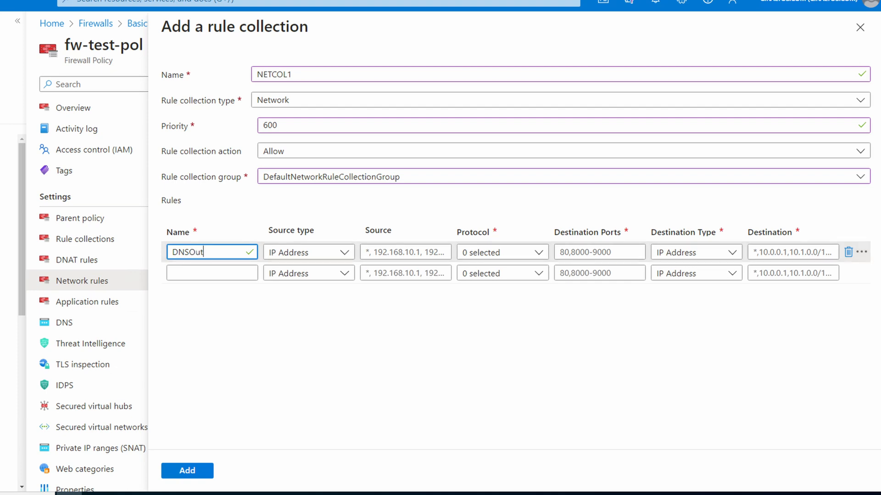
pyautogui.click(308, 252)
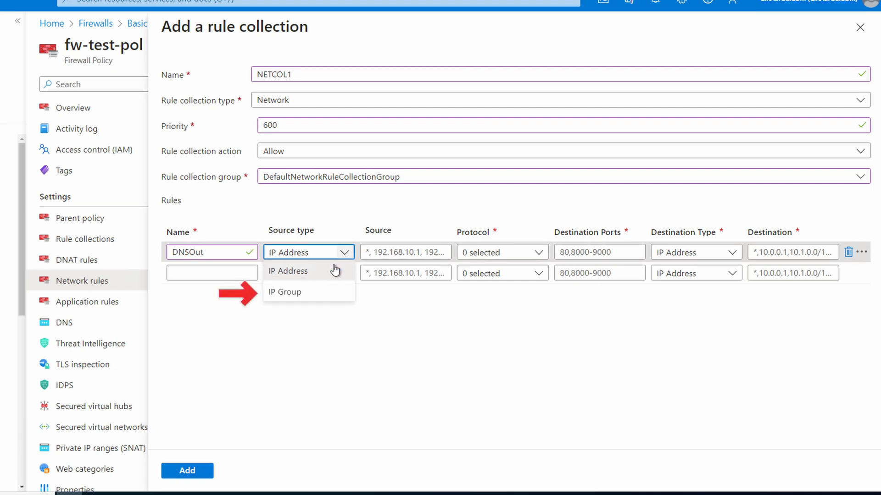
pyautogui.click(284, 292)
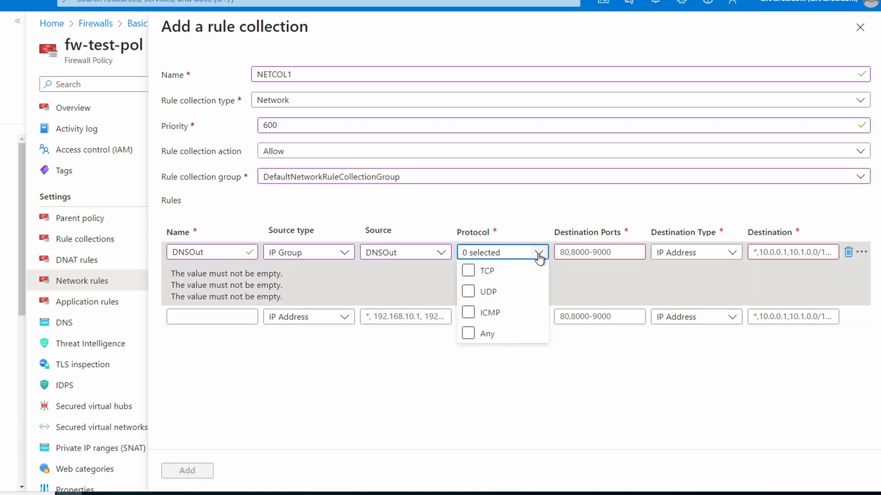
pyautogui.click(468, 270)
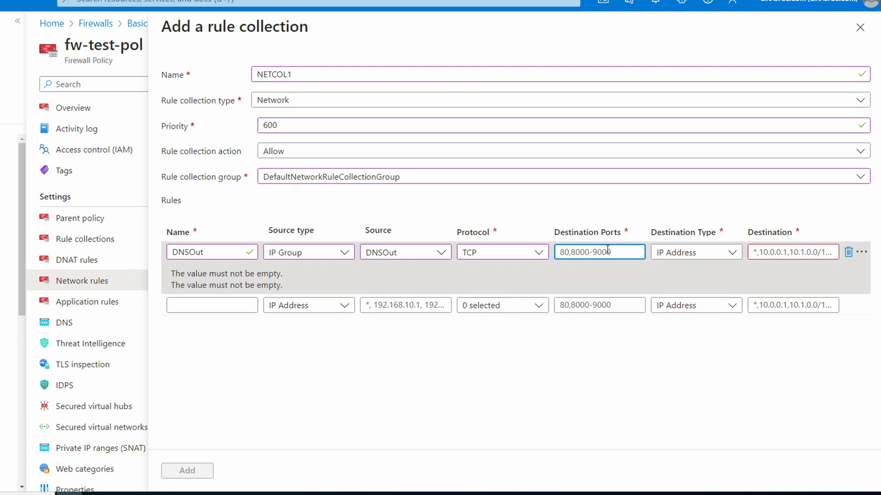
pyautogui.write('53')
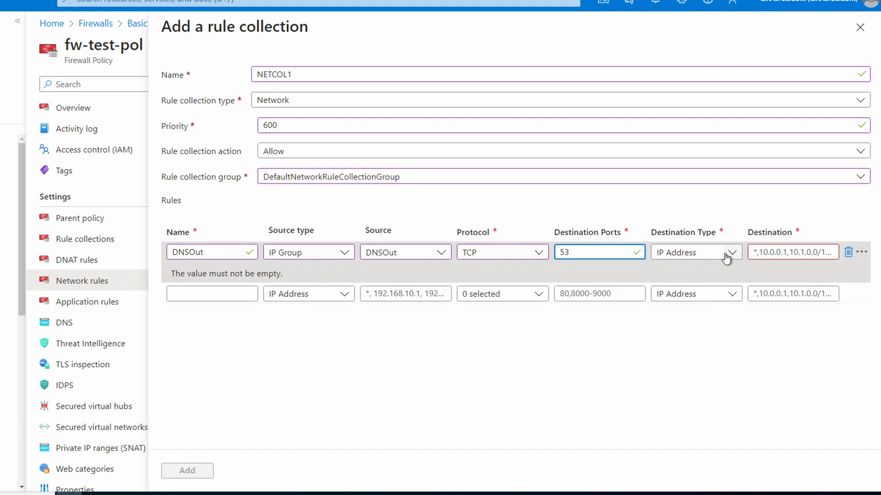
pyautogui.click(694, 252)
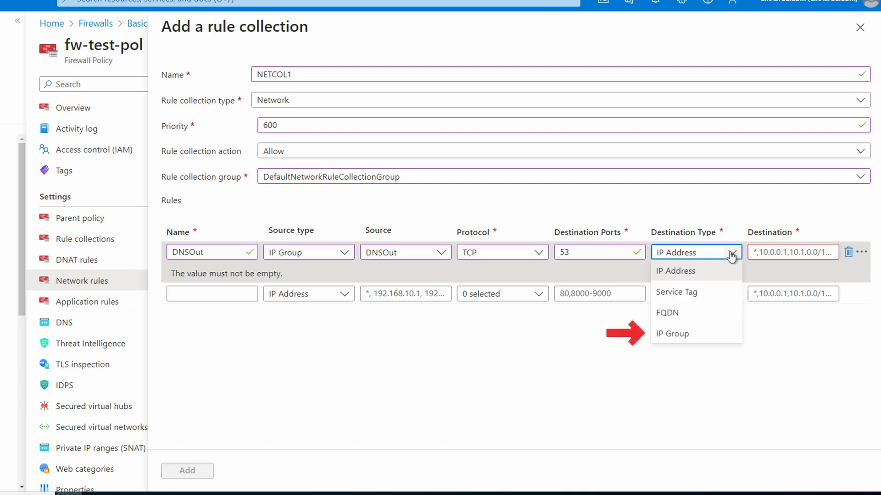
pyautogui.click(675, 271)
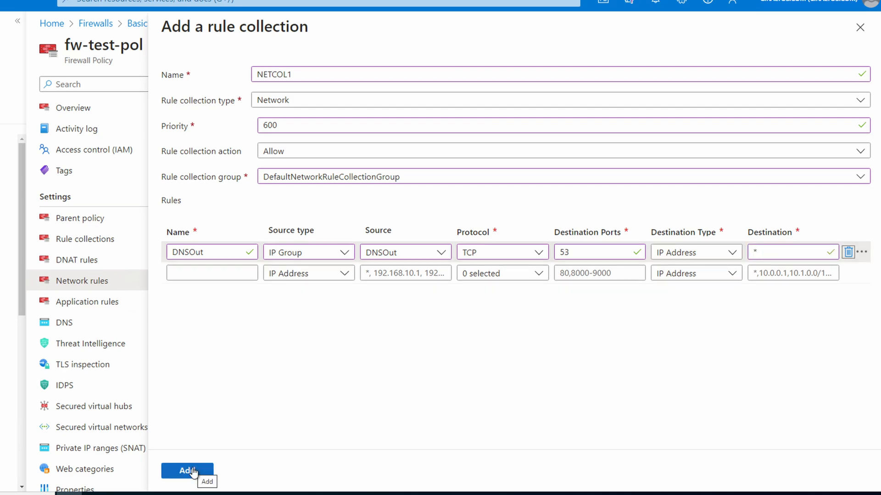
pyautogui.click(187, 471)
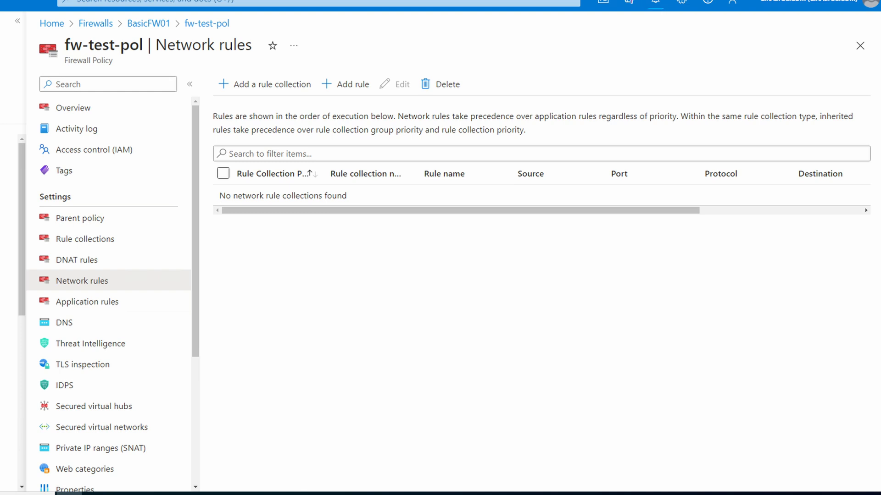
# Step: Refresh network rules to confirm NETCOL1/DNSOut, then view the application rules
pyautogui.click(265, 84)
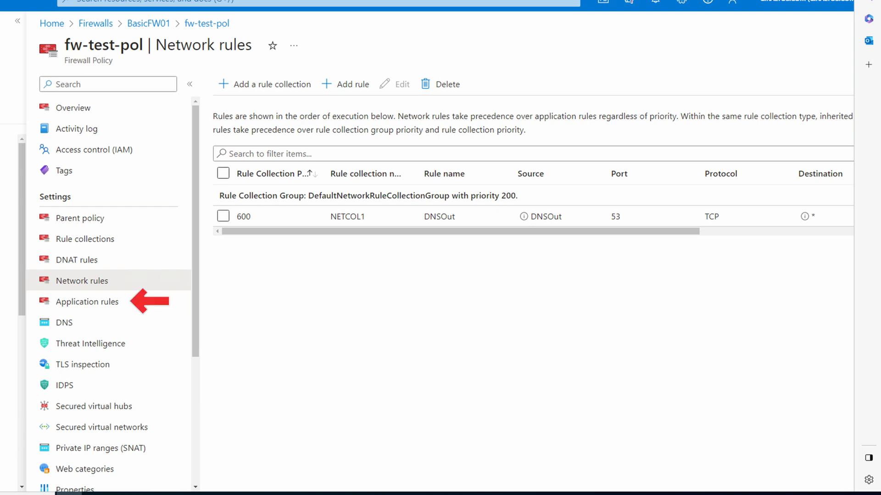
pyautogui.click(87, 302)
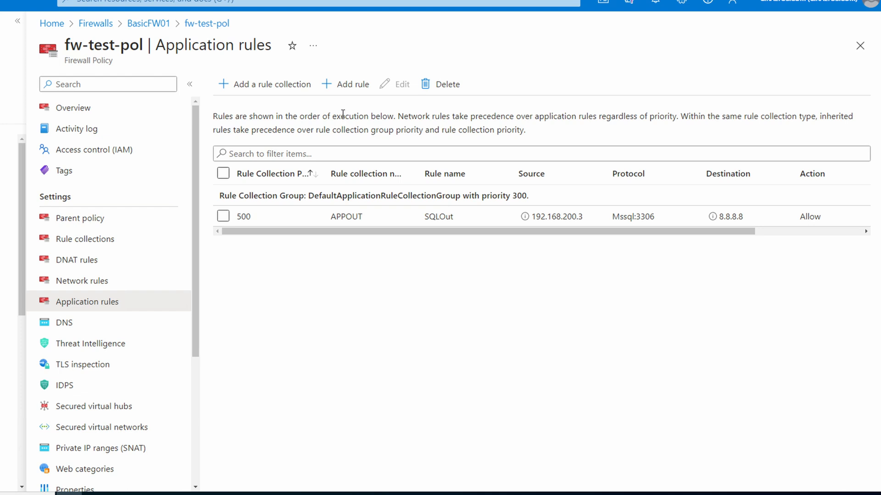
# Step: Start application rule WebOut in APPOUT (DefaultApplicationRuleCollectionGroup), sourced from IP group WebOut
pyautogui.click(352, 85)
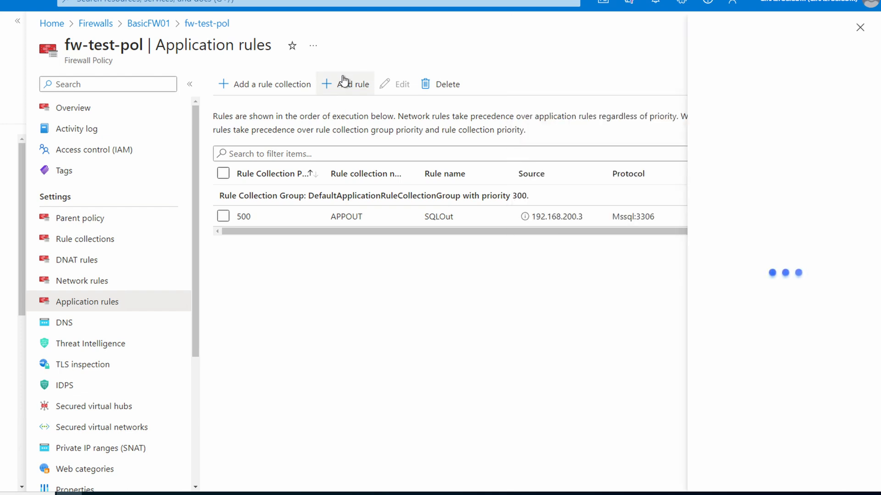
pyautogui.click(345, 85)
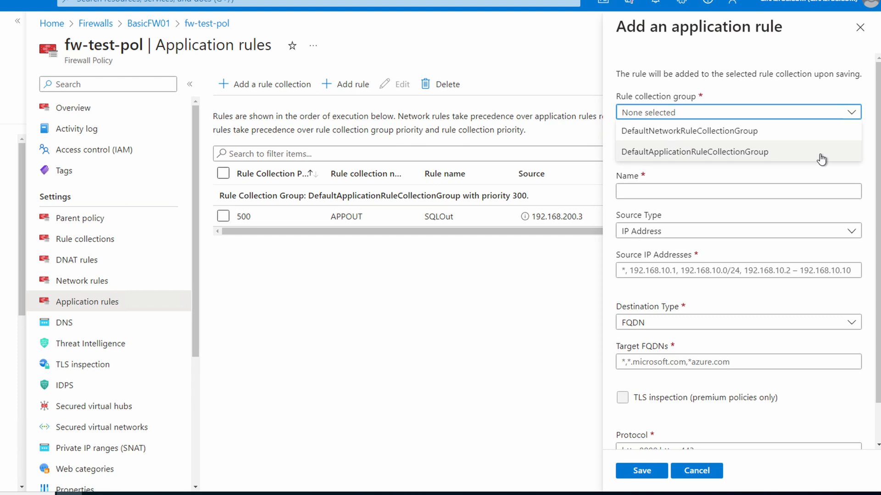
pyautogui.click(695, 152)
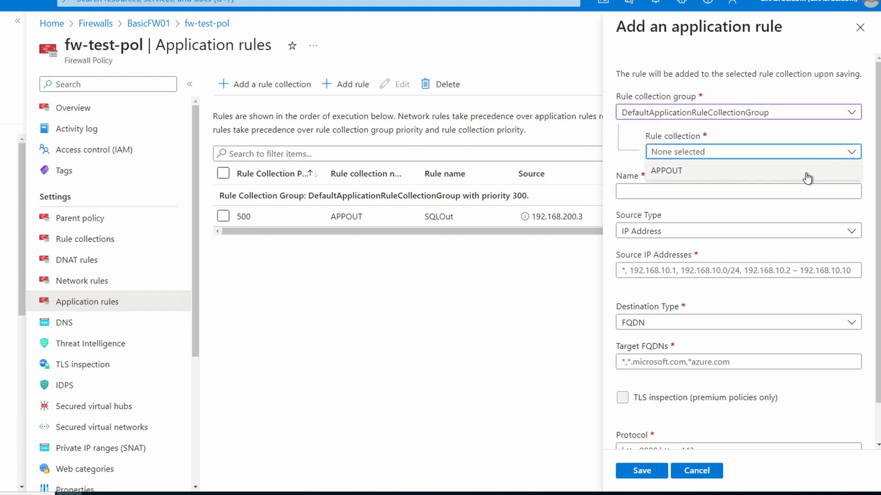
pyautogui.click(665, 170)
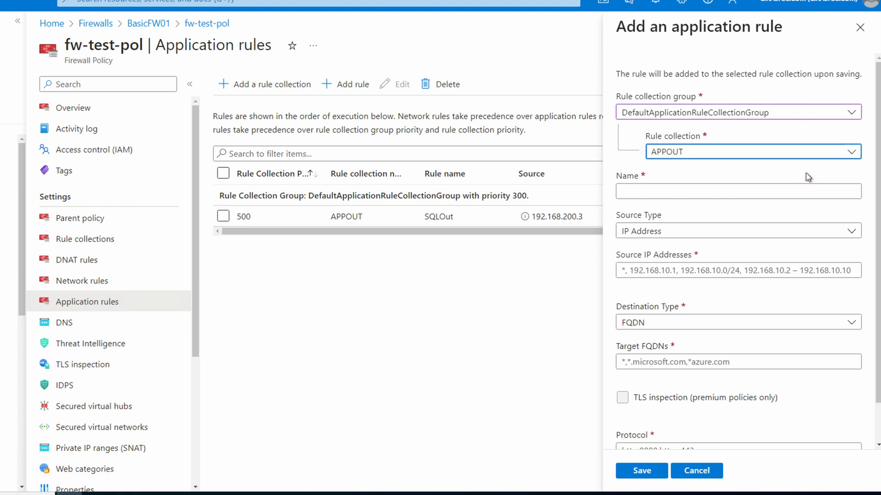
pyautogui.write('WebOut')
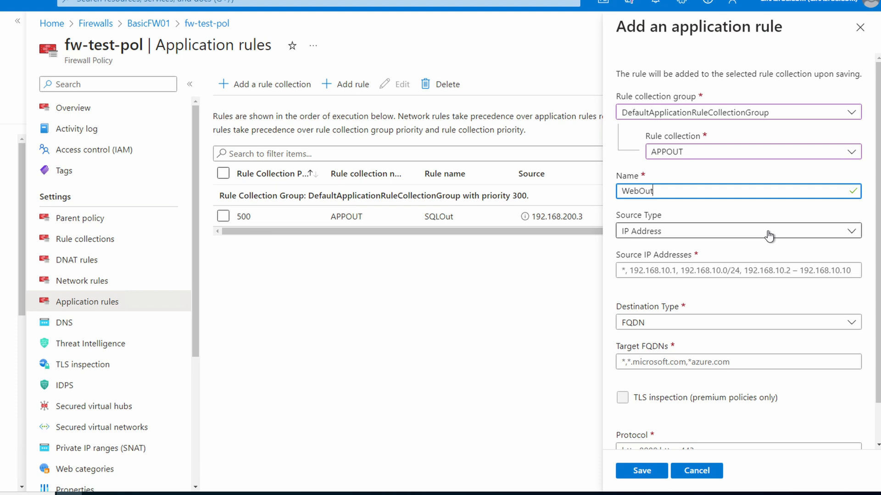
pyautogui.click(738, 231)
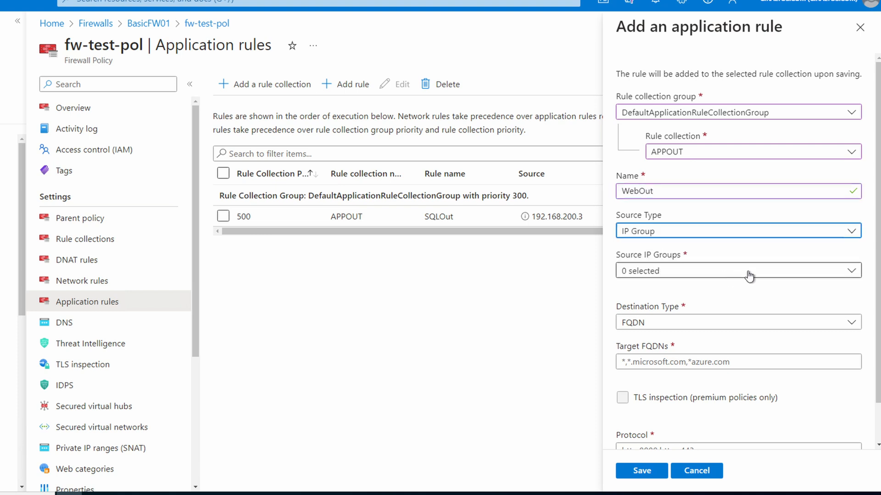
pyautogui.click(749, 270)
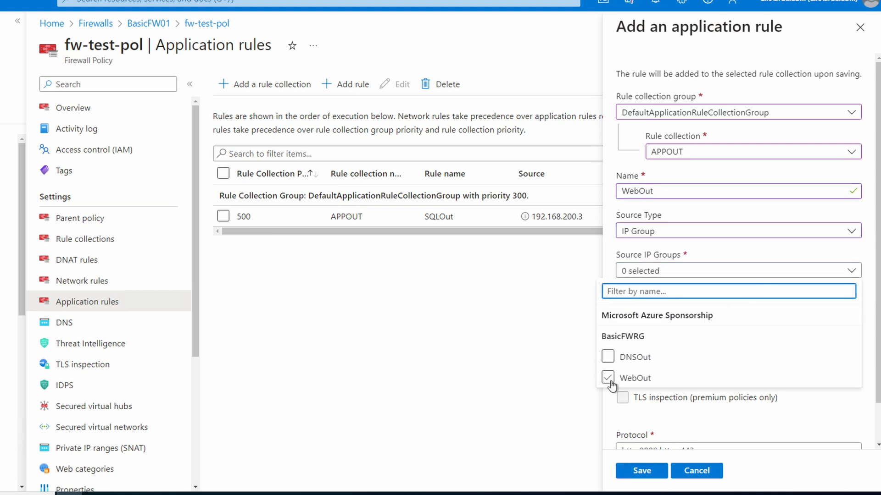
pyautogui.click(607, 377)
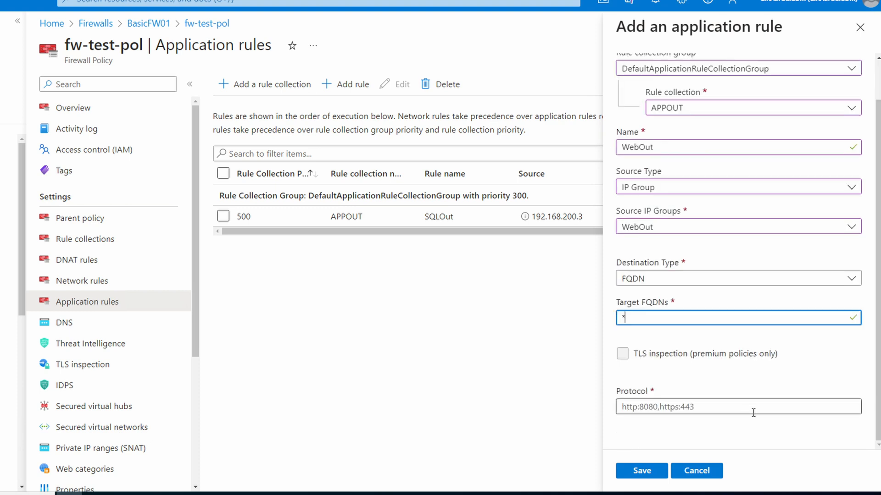
# Step: Set protocols HTTP,HTTPS, save the rule, and open the WebOut IP group
pyautogui.write('HTTP')
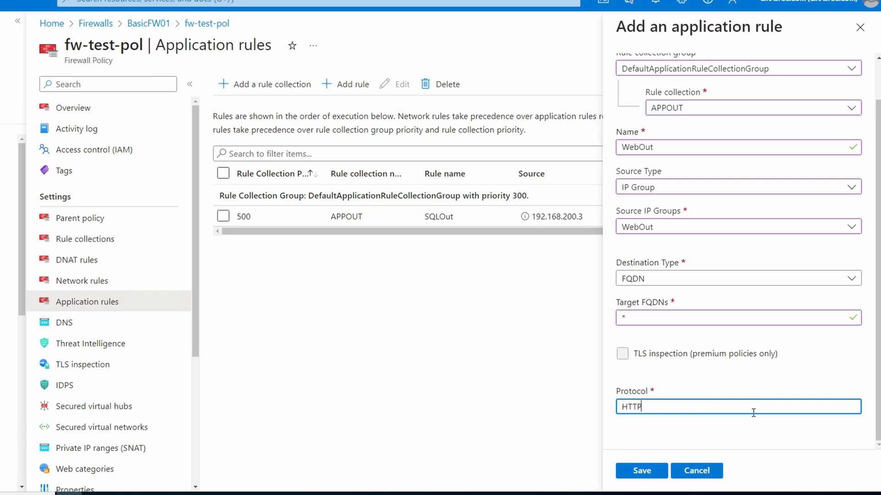
pyautogui.write(',HTTPS')
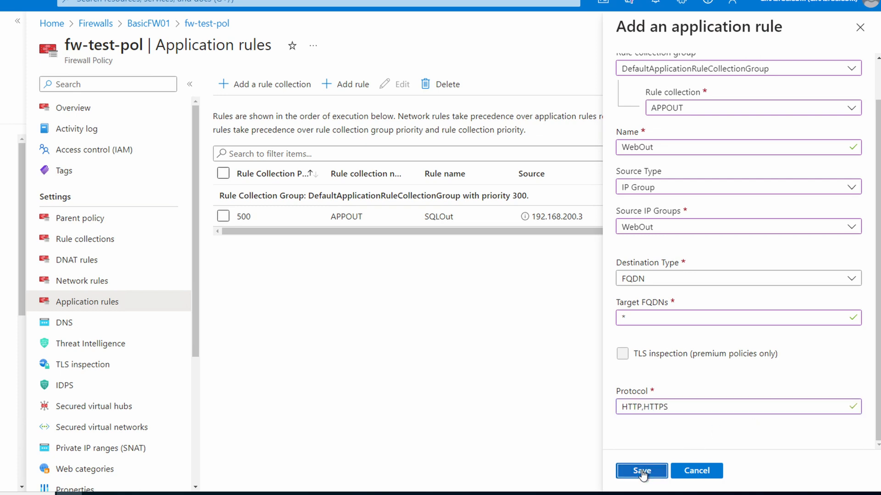
pyautogui.click(641, 470)
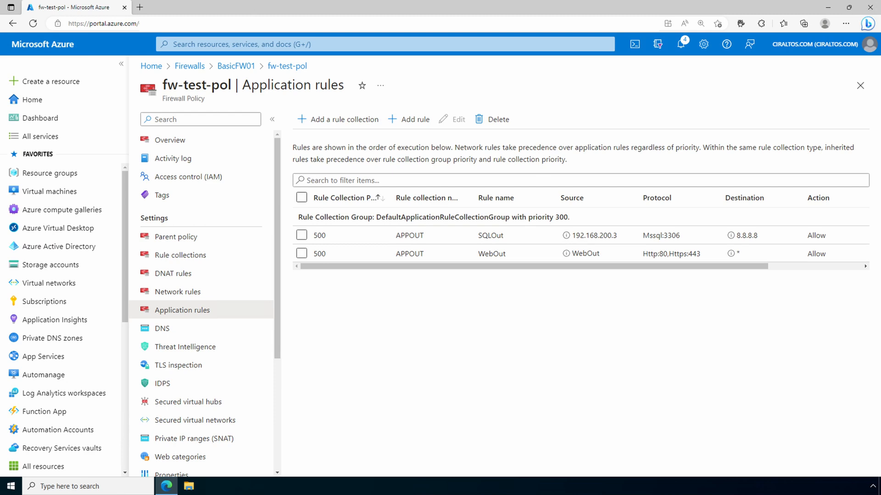
pyautogui.click(385, 44)
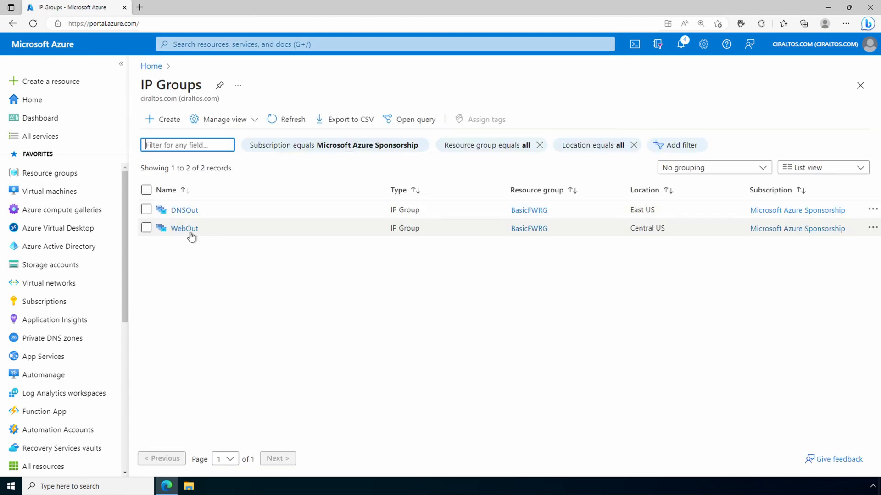
pyautogui.click(184, 228)
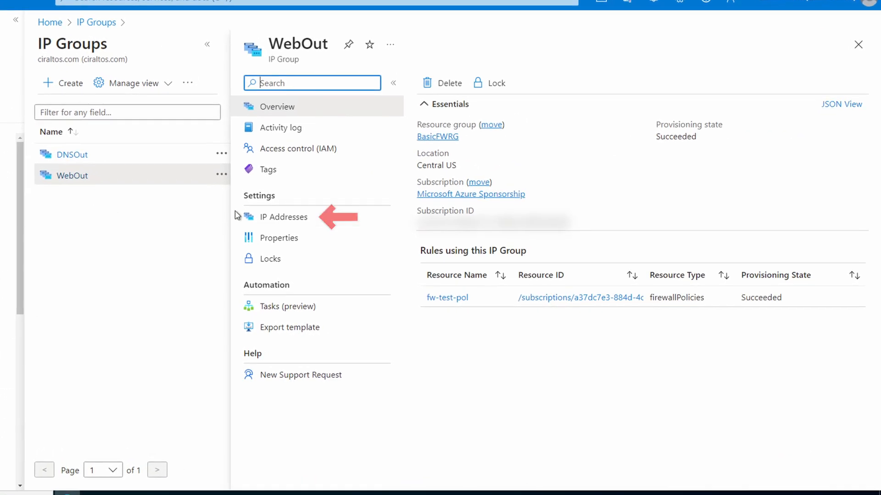
# Step: Save 10.40.0.0/16 as an additional address in the WebOut IP group
pyautogui.click(283, 217)
pyautogui.write('10.40.0.0/16')
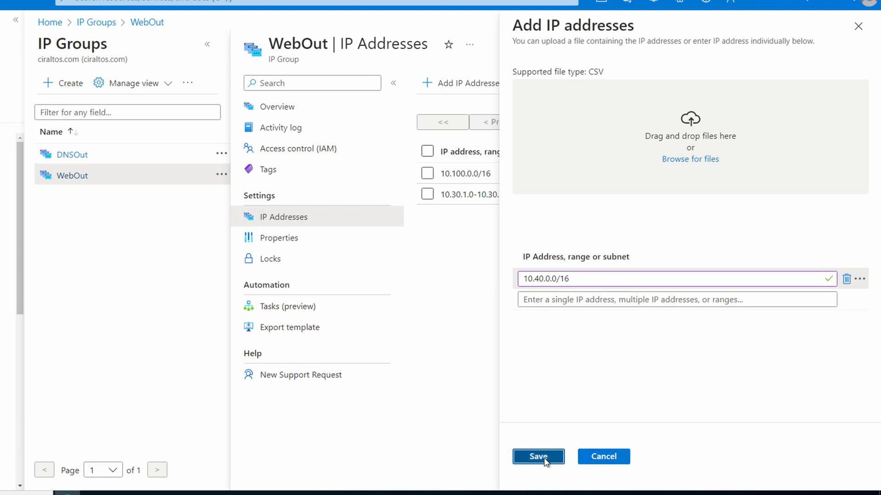
pyautogui.click(538, 456)
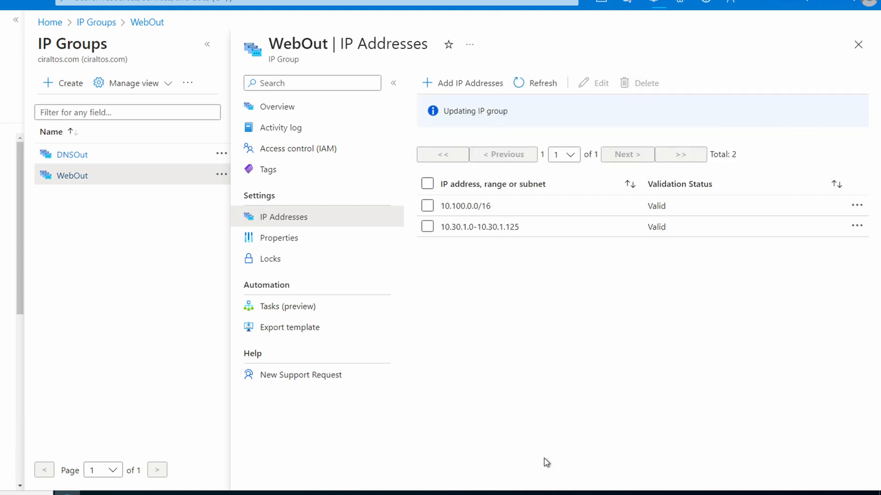